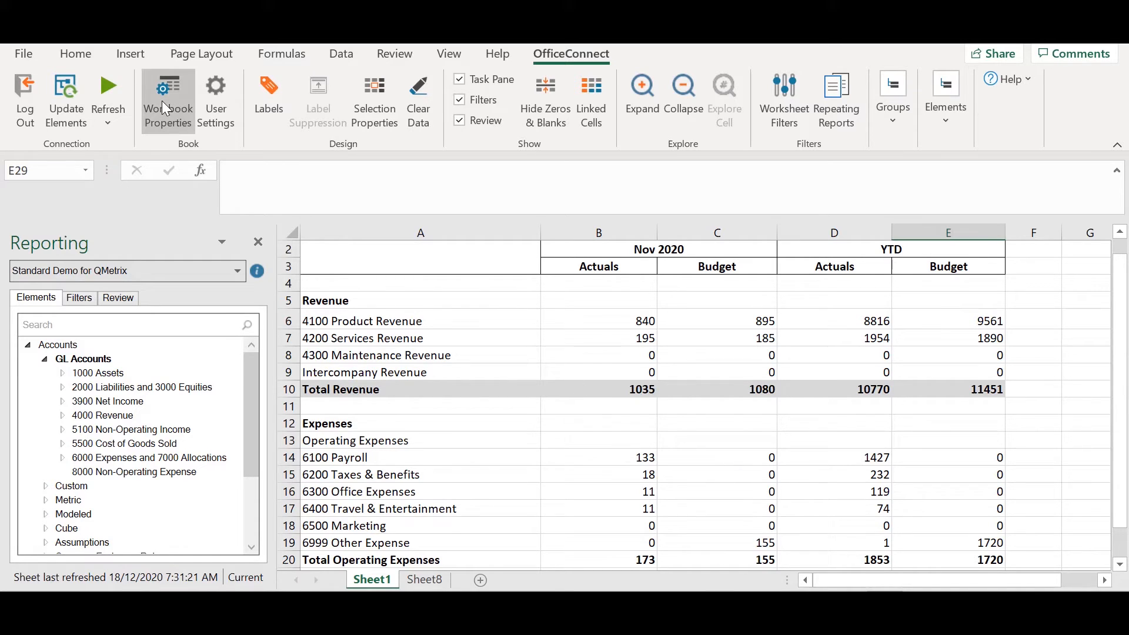
Select row 6 (4100 Product Revenue) and clear its label and figures.
{"action": "left_click", "coordinate": [167, 94]}
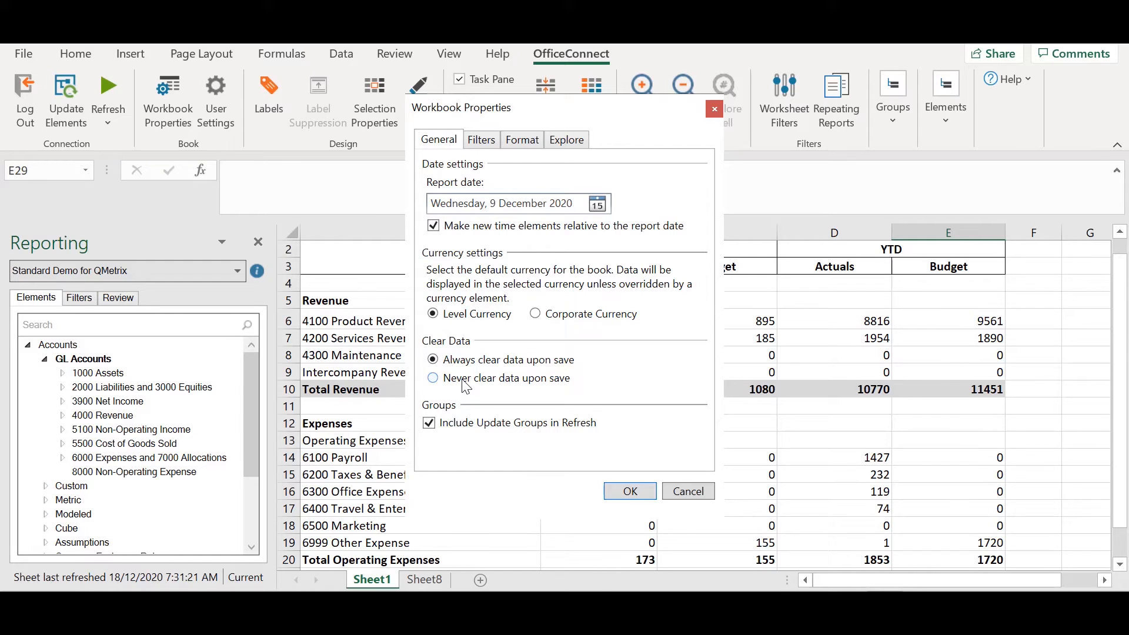
{"action": "left_click", "coordinate": [630, 491]}
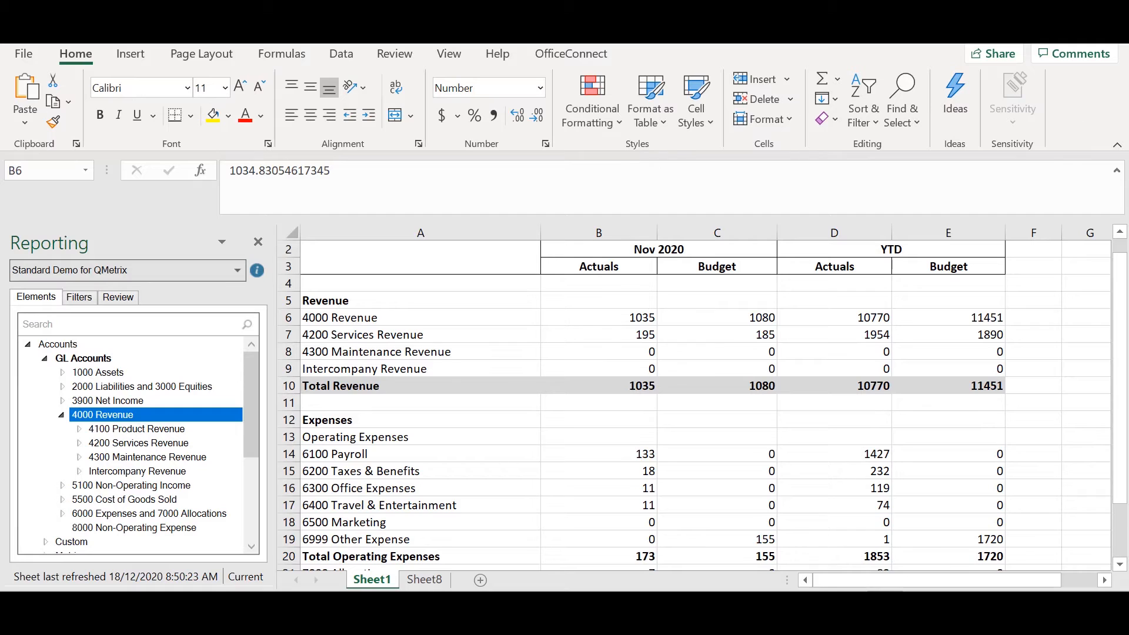
{"action": "left_click", "coordinate": [570, 53]}
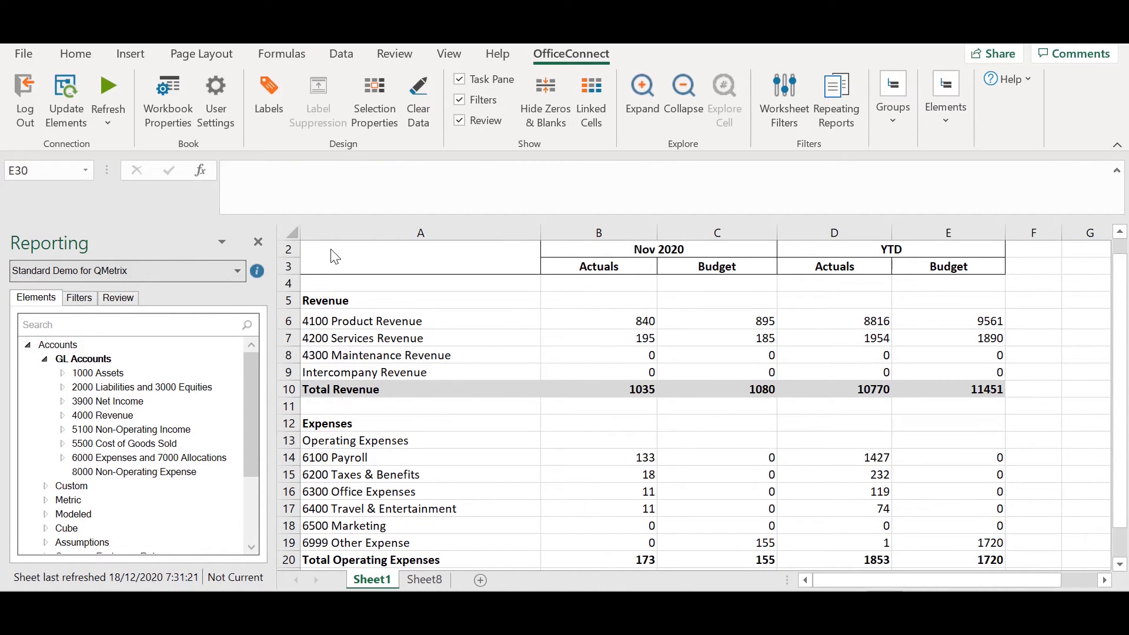
{"action": "mouse_move", "coordinate": [292, 331]}
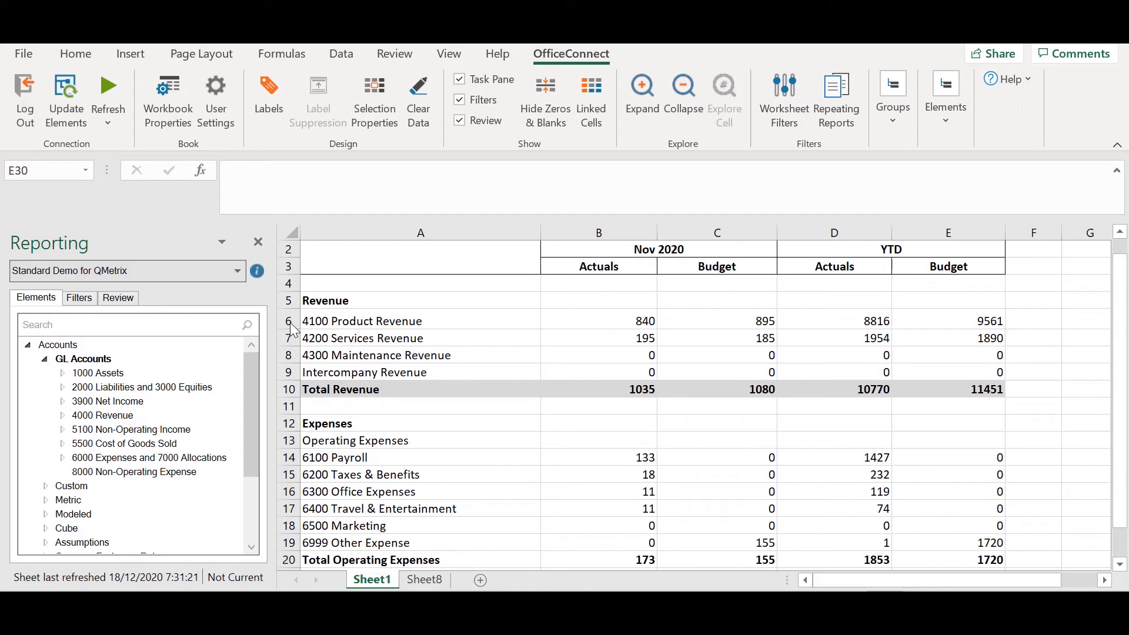
{"action": "left_click", "coordinate": [289, 321]}
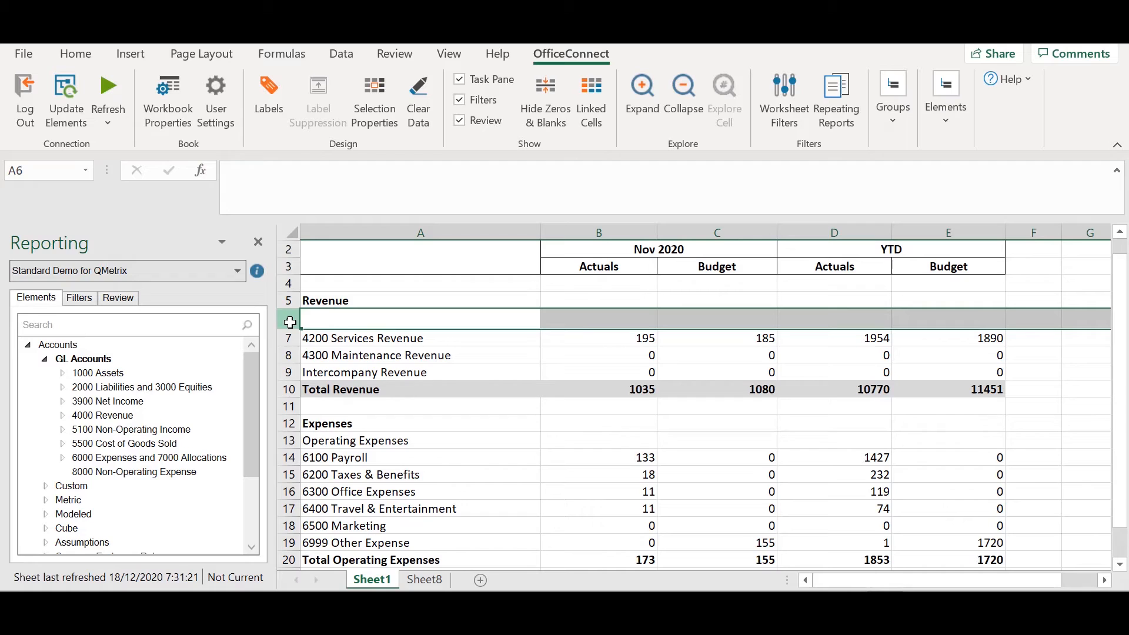
Refresh the OfficeConnect report so row 6 figures (840, 895, 8816, 9561) reappear.
{"action": "left_click", "coordinate": [108, 87]}
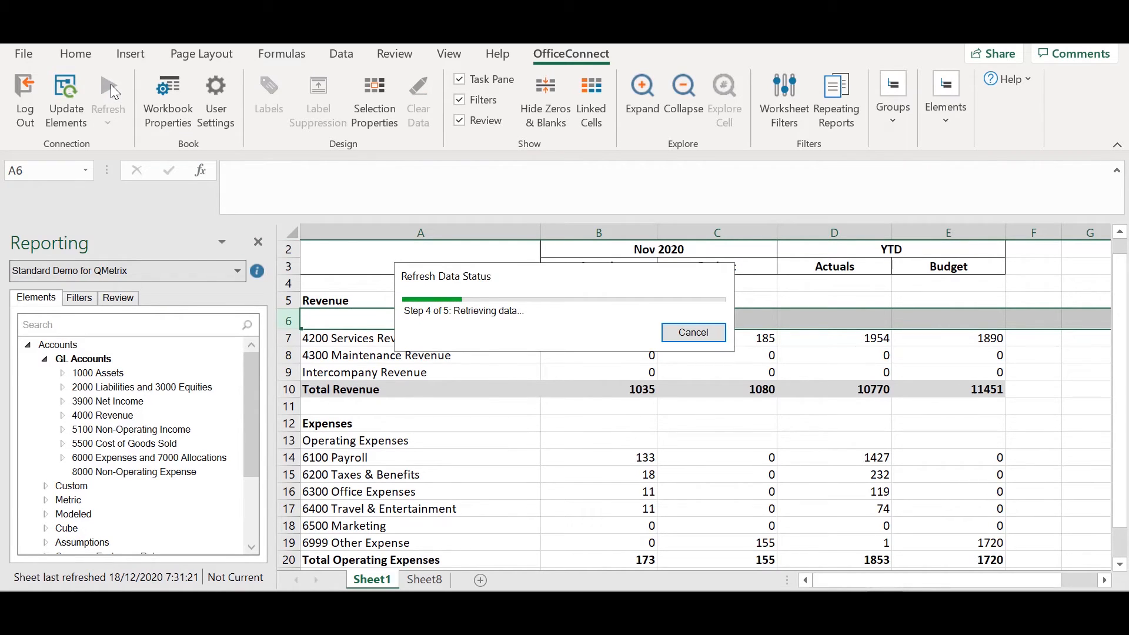
{"action": "left_click", "coordinate": [108, 87]}
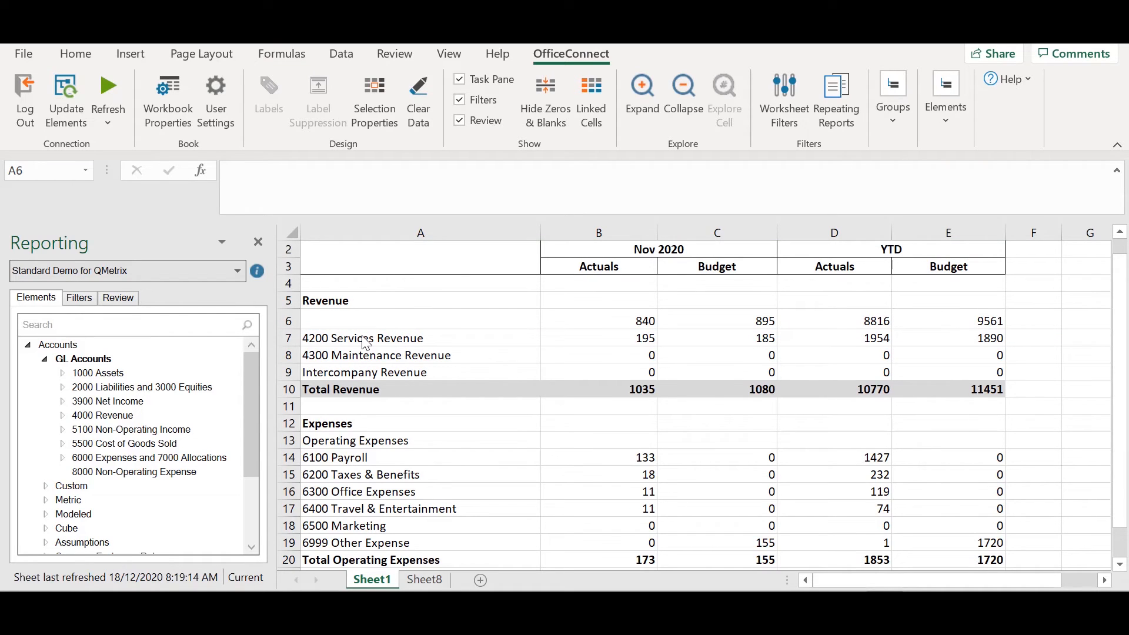
{"action": "mouse_move", "coordinate": [355, 332]}
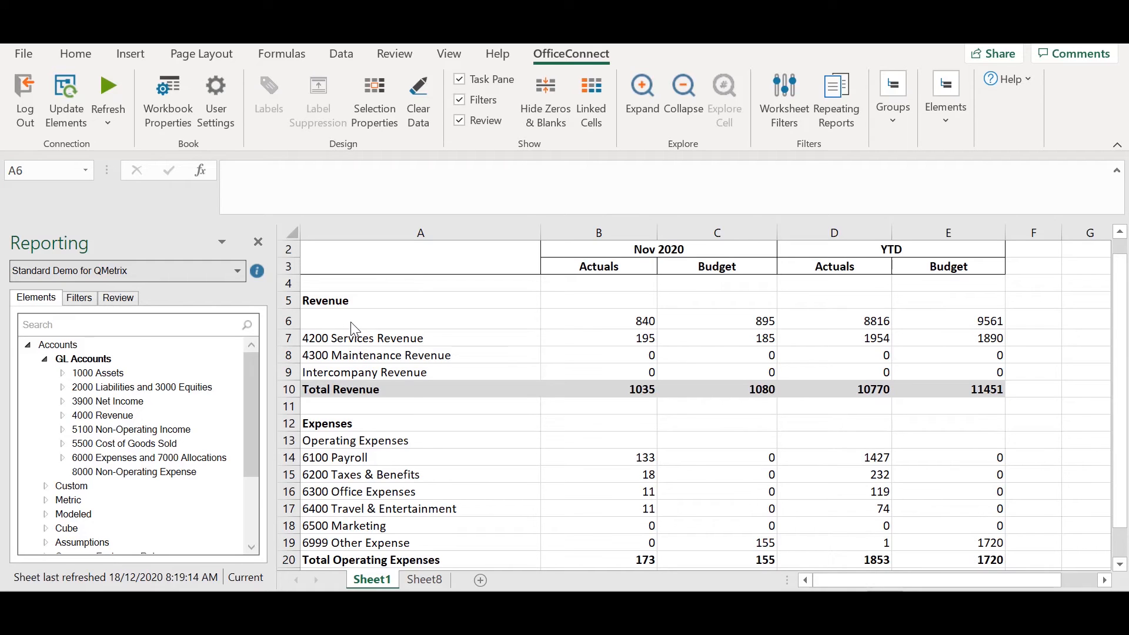
{"action": "mouse_move", "coordinate": [589, 323]}
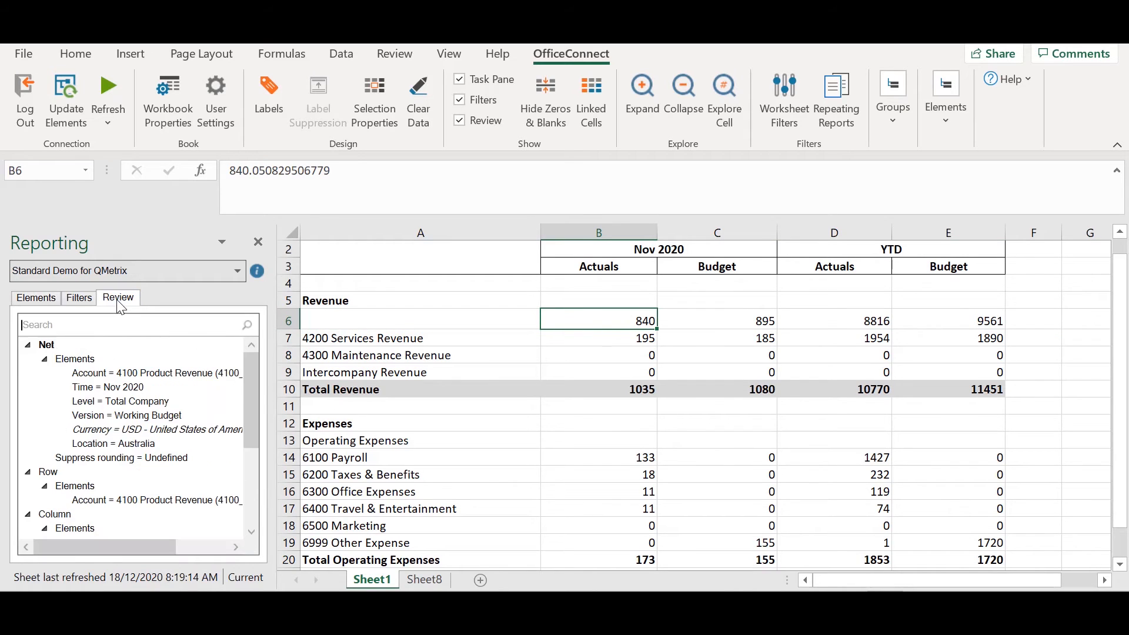
{"action": "mouse_move", "coordinate": [100, 374]}
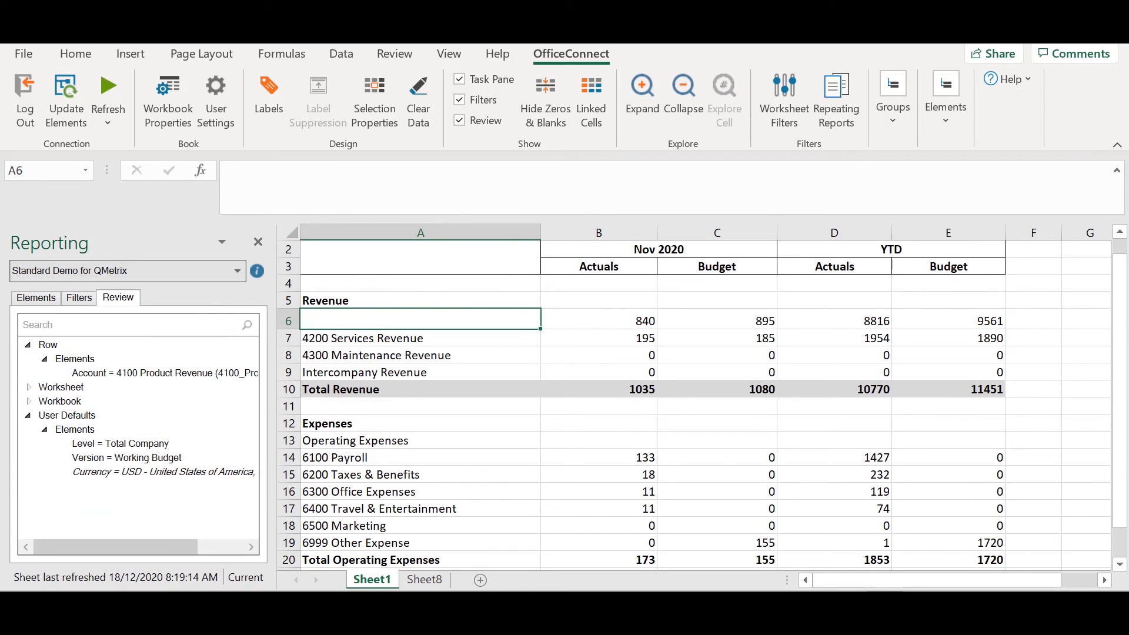
{"action": "mouse_move", "coordinate": [442, 143]}
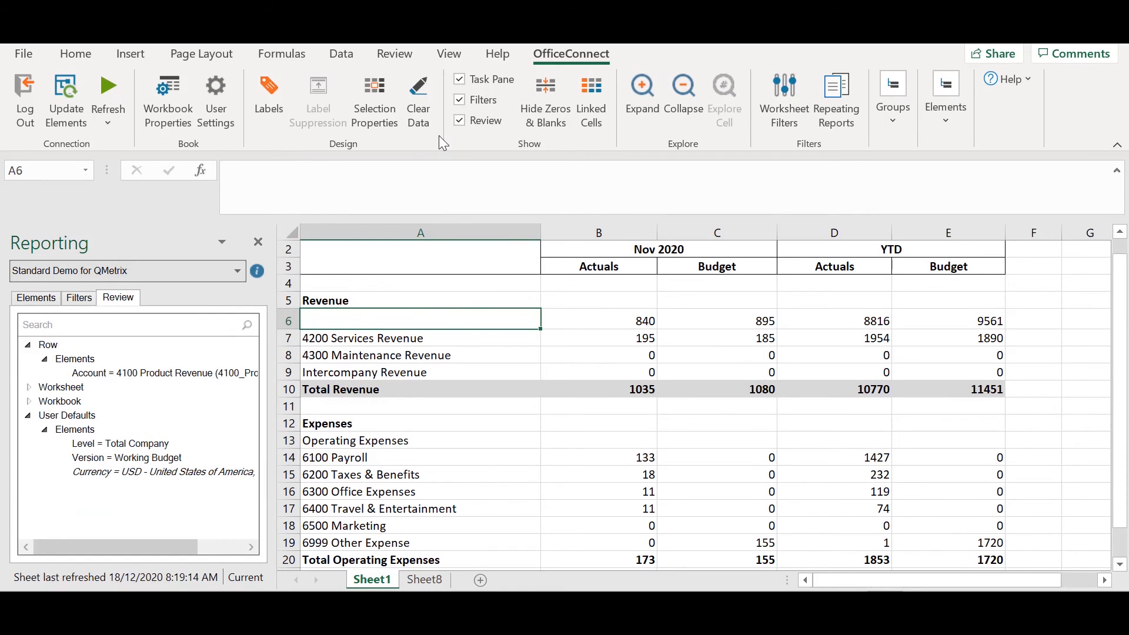
Right-click the 4100 Product Revenue row header to show its Delete option.
{"action": "left_click", "coordinate": [418, 97]}
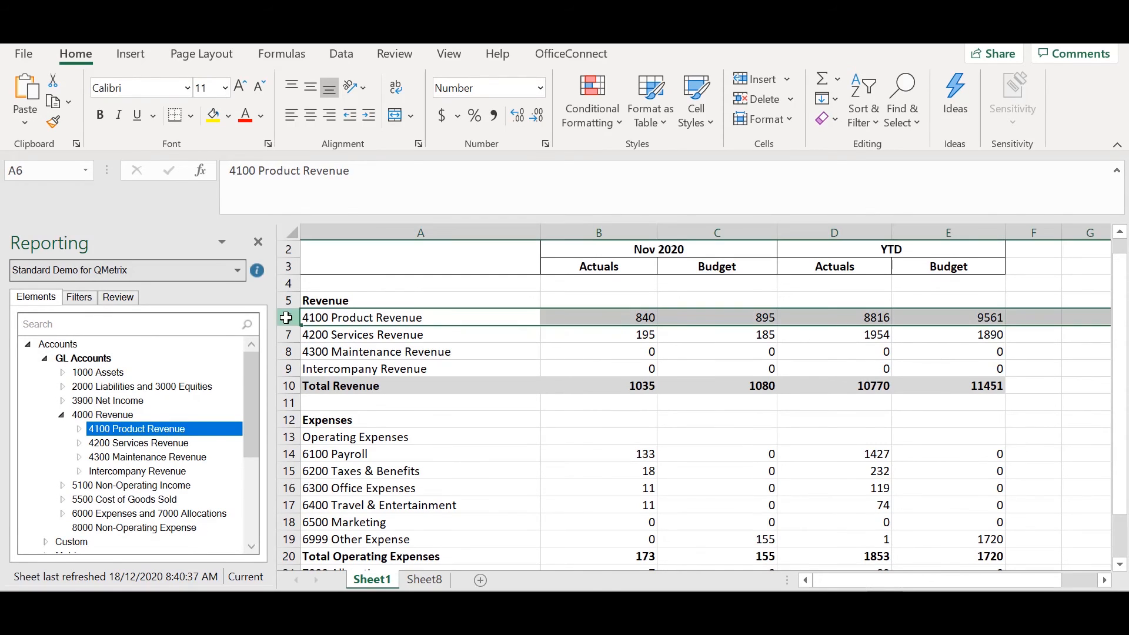
{"action": "right_click", "coordinate": [361, 317]}
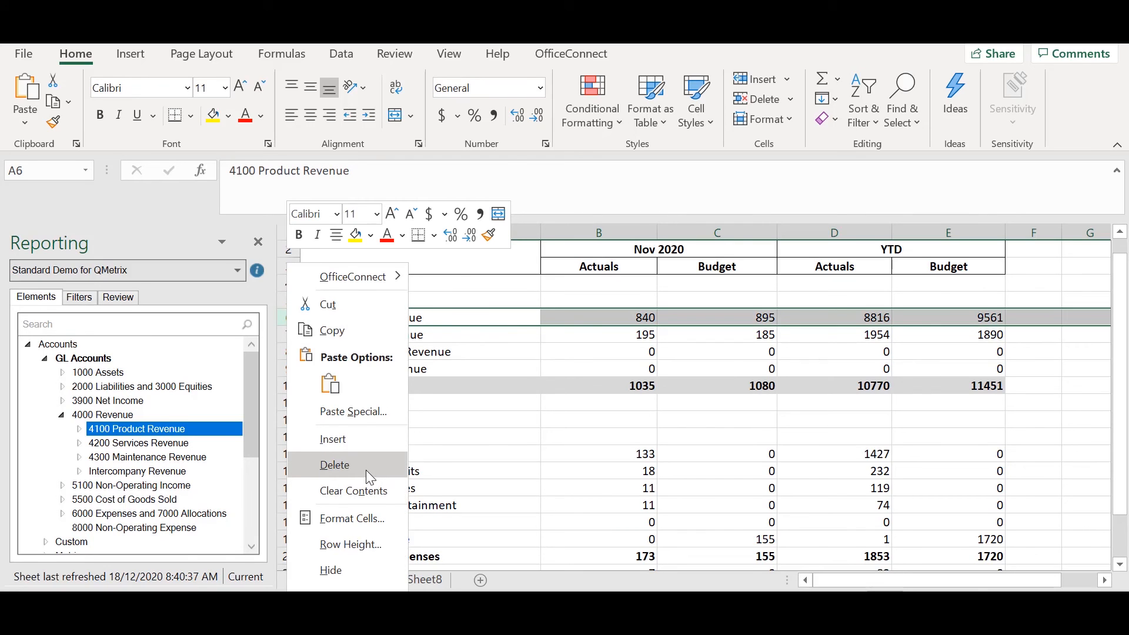